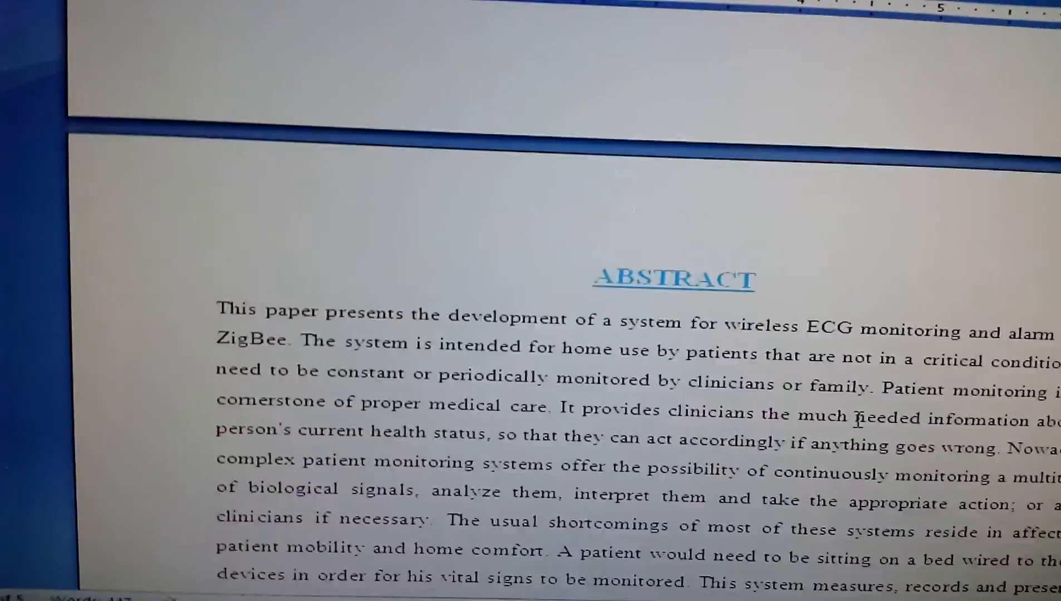
# Scroll from the Abstract through the receiver section, selecting the LABVIEW heading, to Software and Hardware Tools
pyautogui.scroll(-3)
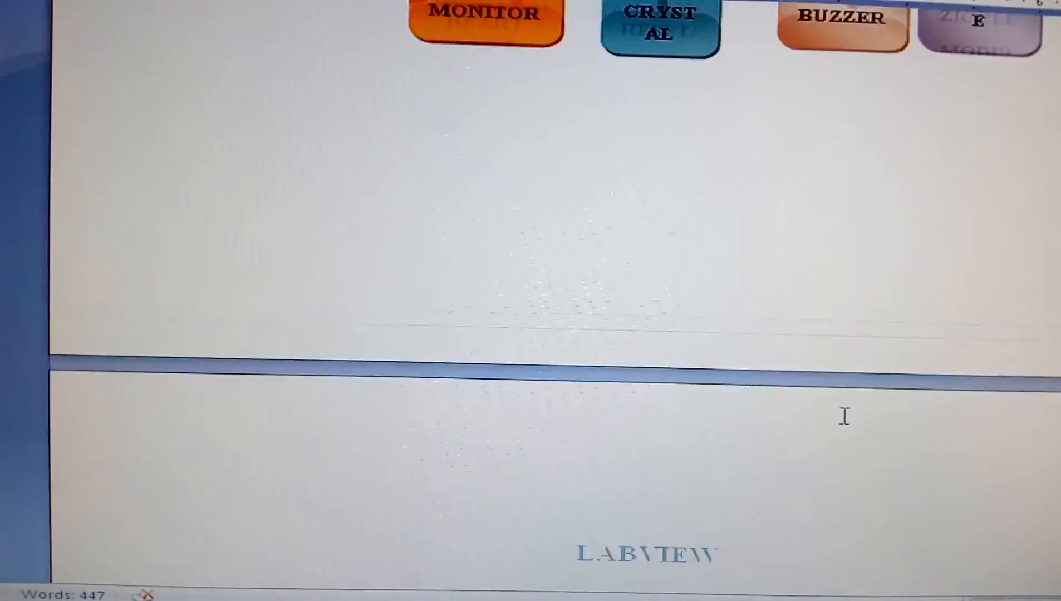
pyautogui.scroll(-3)
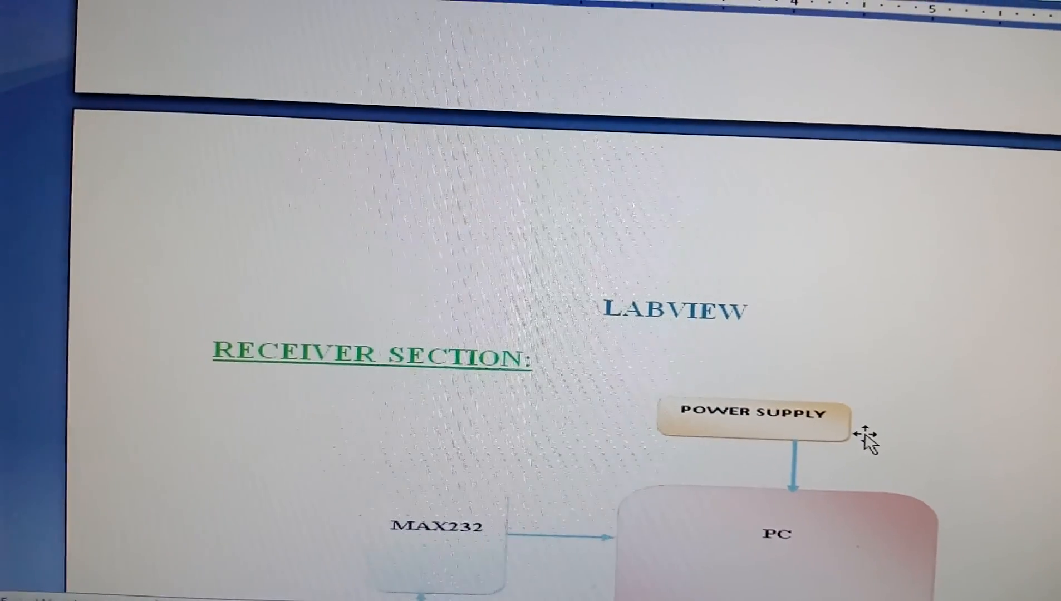
pyautogui.doubleClick(677, 308)
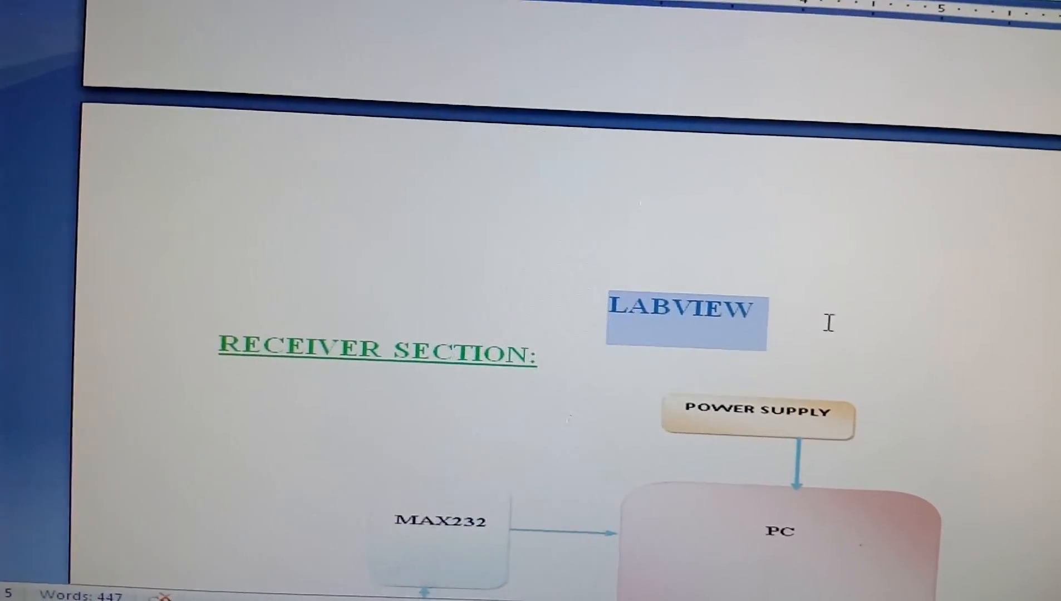
pyautogui.scroll(-3)
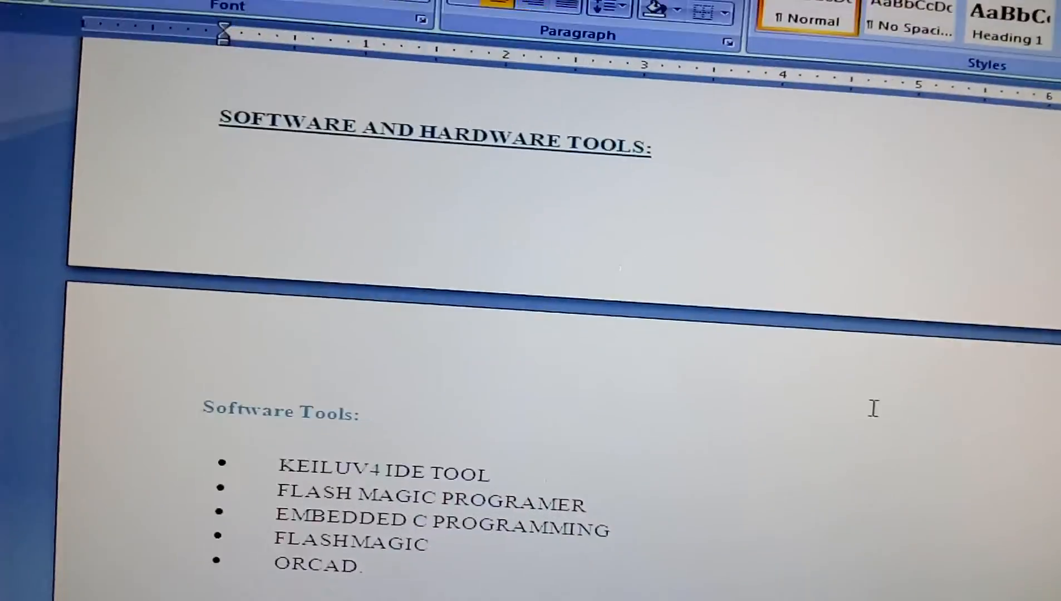
# Continue past the VISA Read timeout error so the heart beat and ECG graphs keep plotting
pyautogui.scroll(-3)
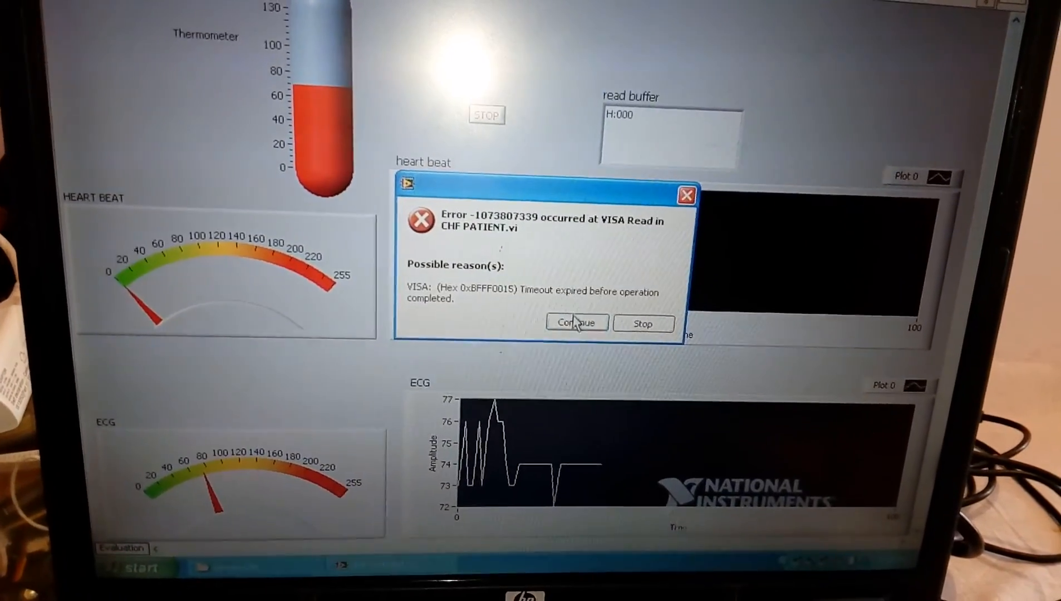
pyautogui.click(575, 323)
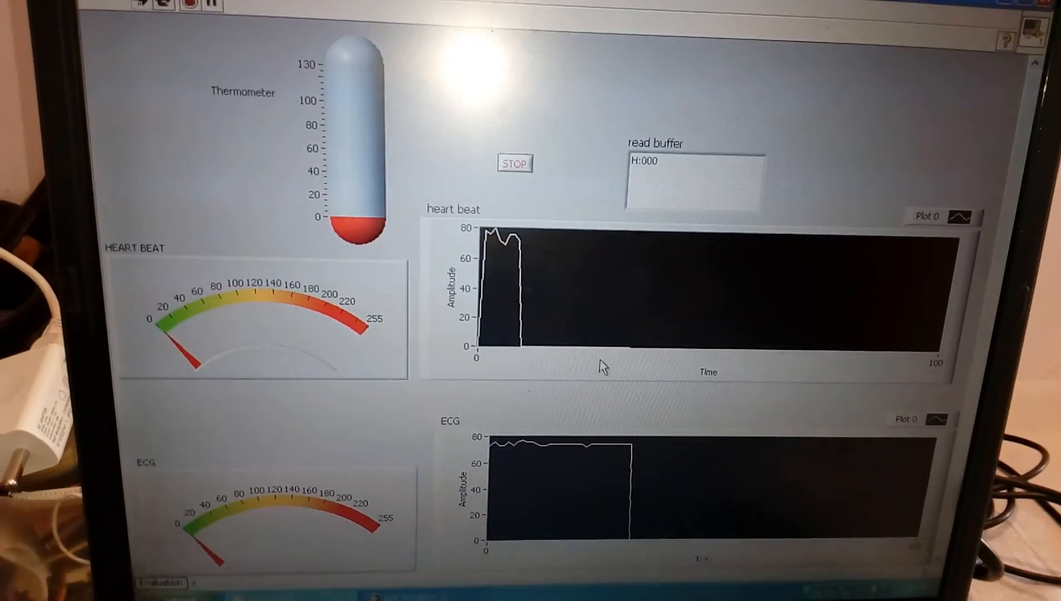